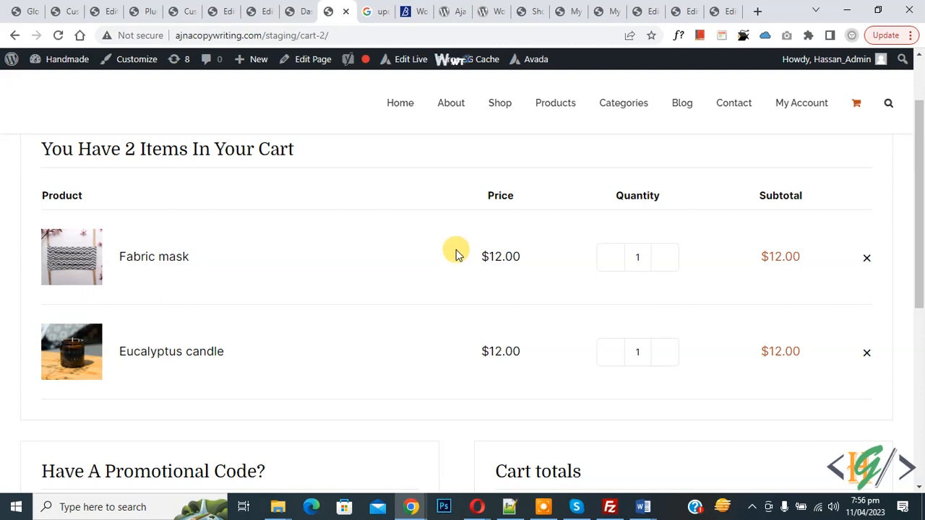
pyautogui.moveTo(449, 238)
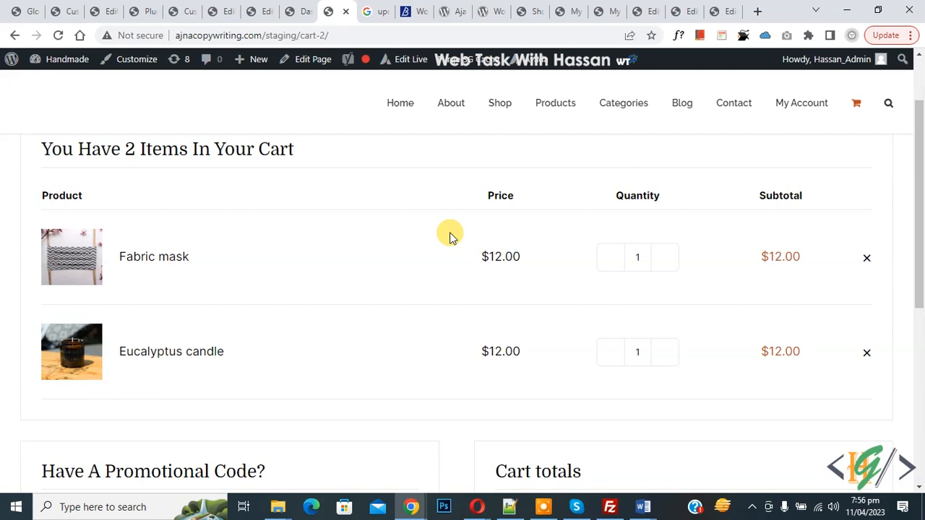
pyautogui.moveTo(445, 215)
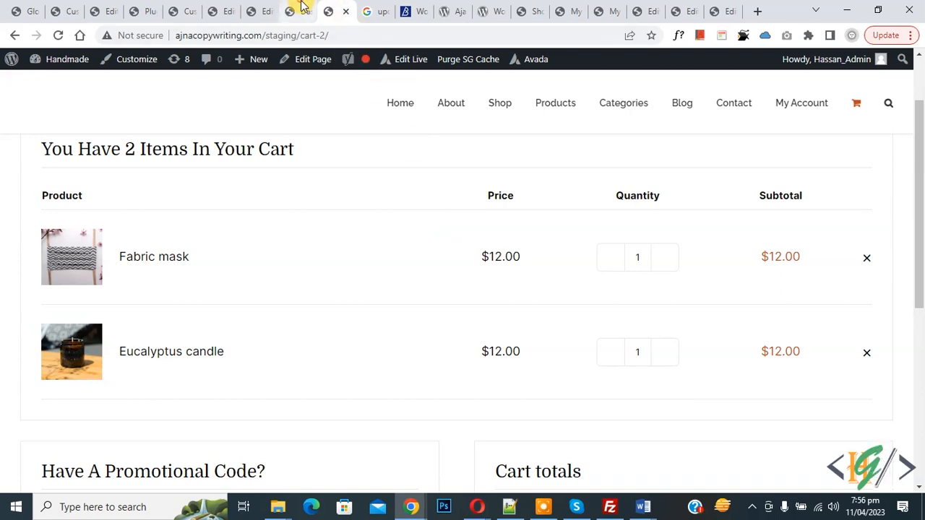
# Find 'WooCommerce Ajax Cart Plugin' in Add New plugins, install it and activate it.
pyautogui.click(300, 11)
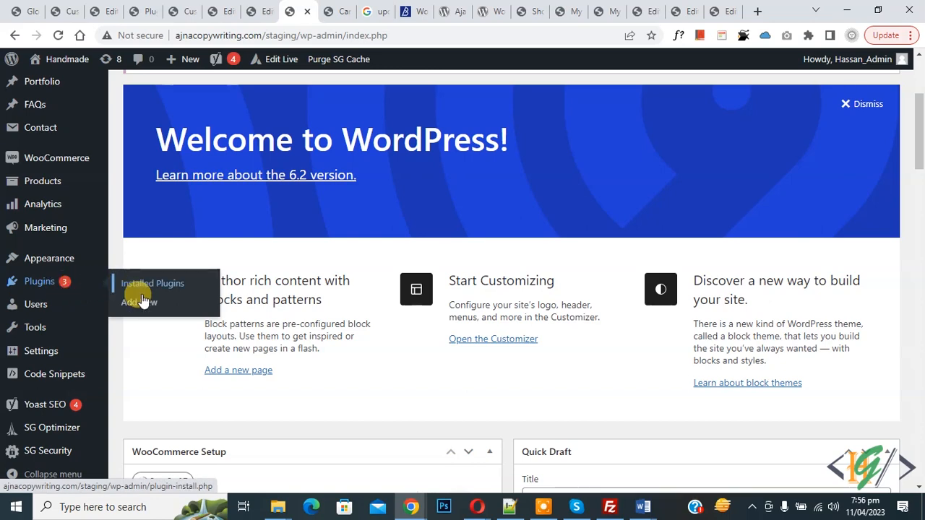
pyautogui.click(136, 302)
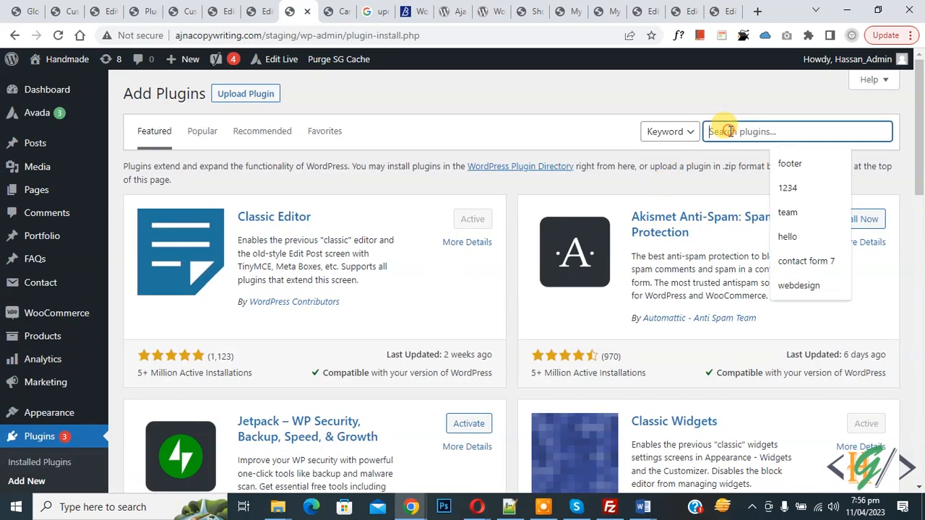
pyautogui.write('WooCommerce Ajax Cart Plugin')
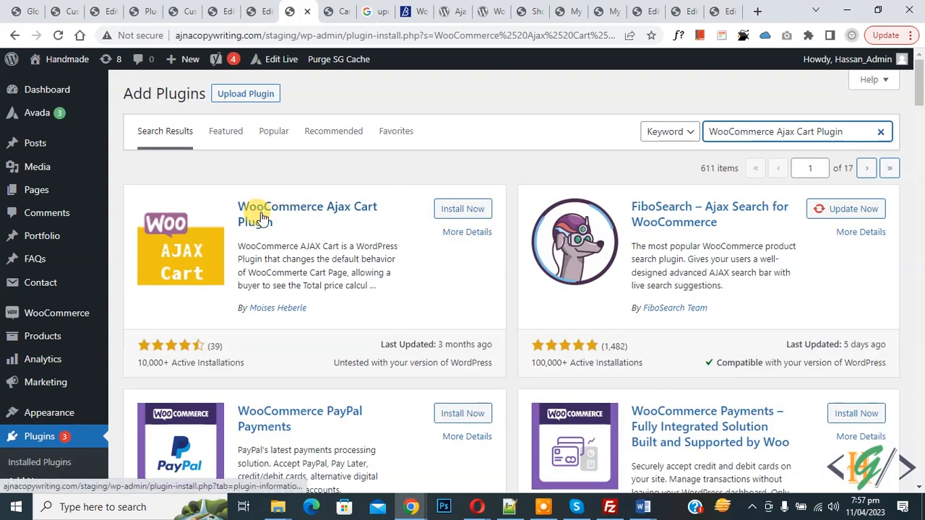
pyautogui.click(463, 208)
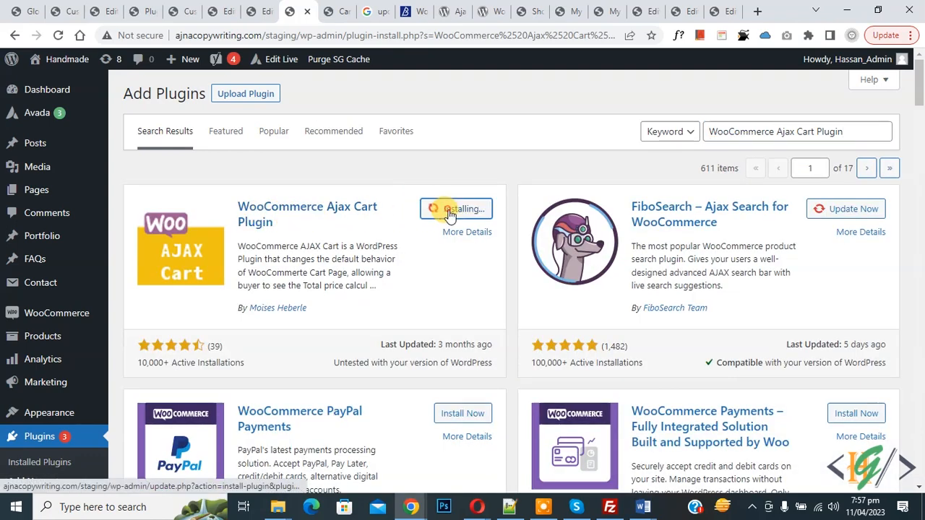
pyautogui.click(457, 208)
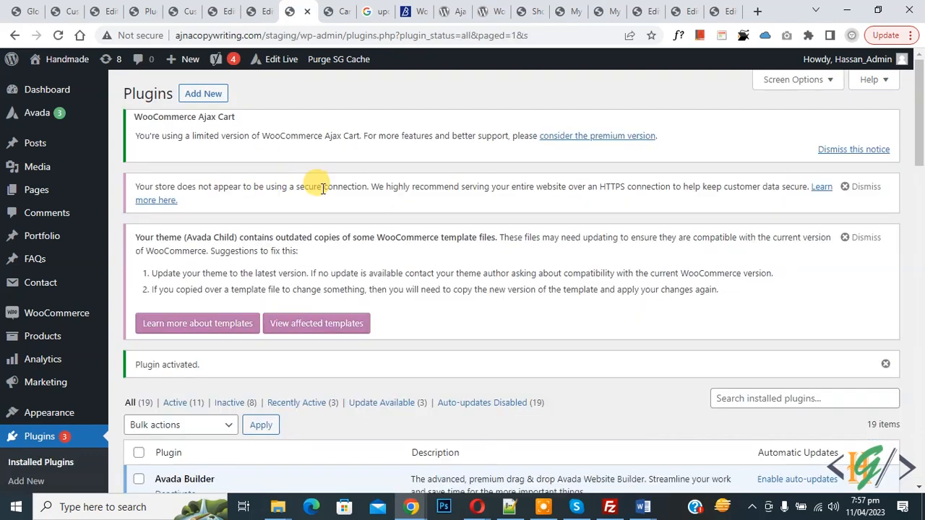
pyautogui.moveTo(323, 208)
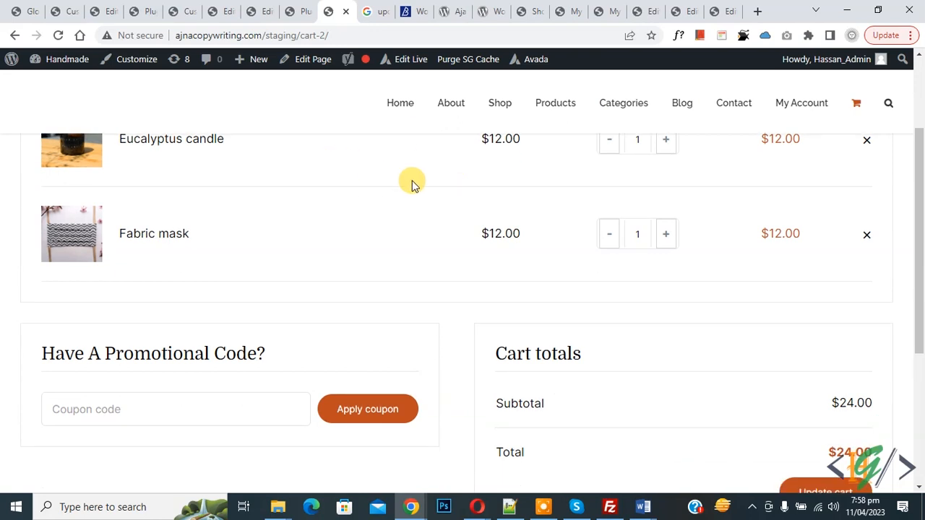
# Raise the Eucalyptus candle and Fabric mask quantities to 2, subtotals updating to $24.00.
pyautogui.scroll(3)
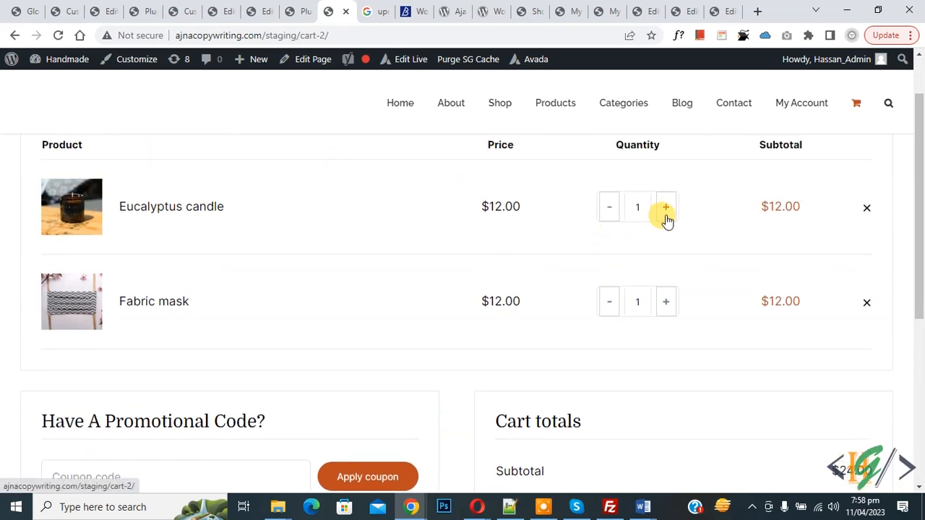
pyautogui.click(665, 206)
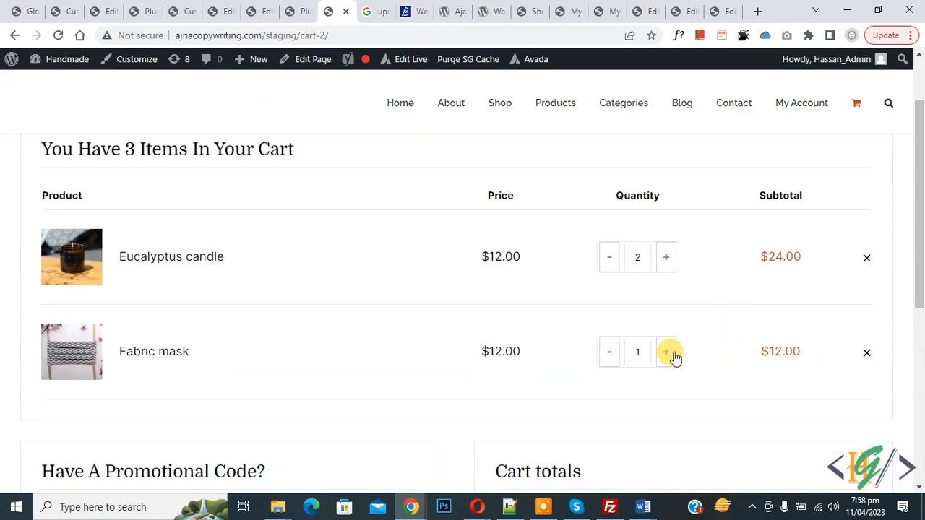
pyautogui.click(665, 351)
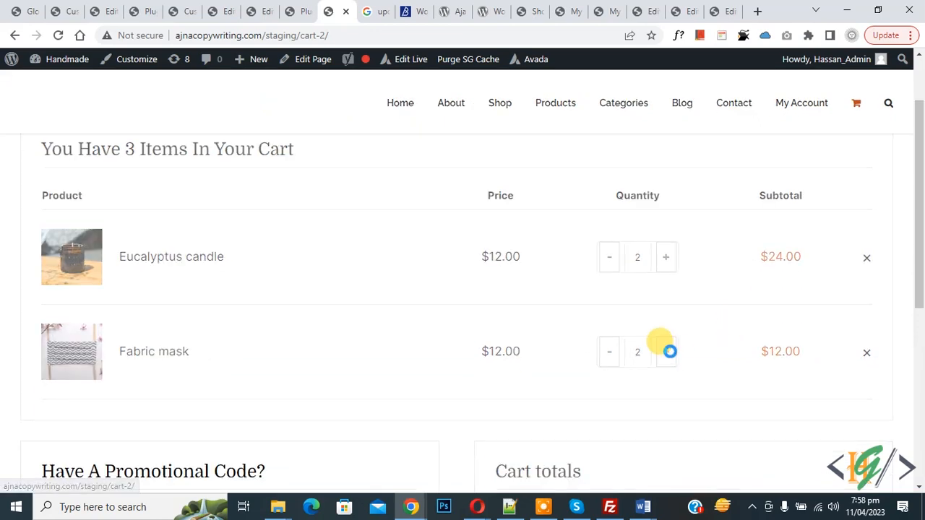
pyautogui.click(665, 353)
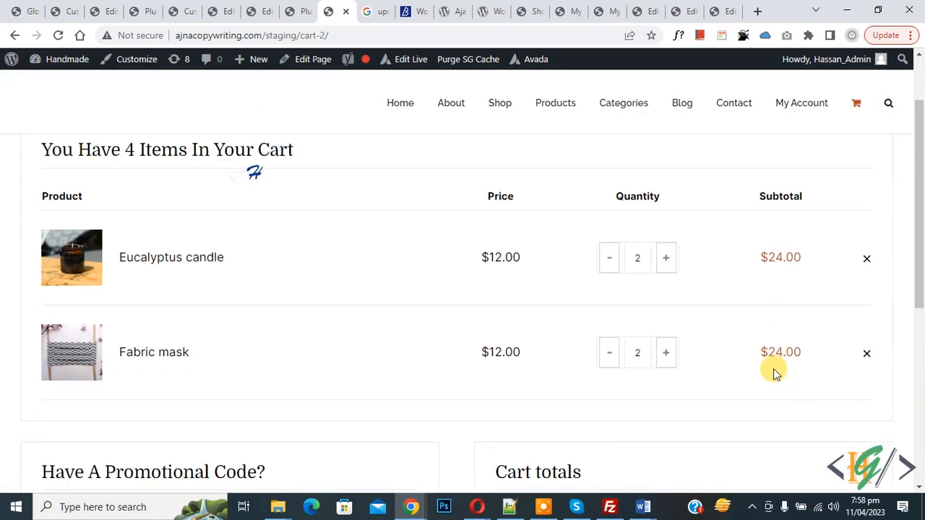
pyautogui.moveTo(623, 280)
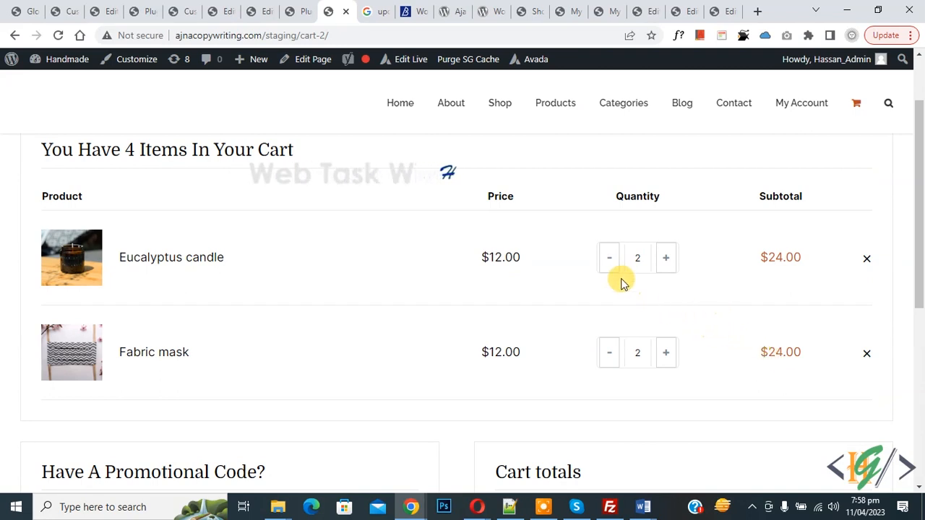
# Lower both cart items back to quantity 1, subtotals returning to $12.00.
pyautogui.click(608, 257)
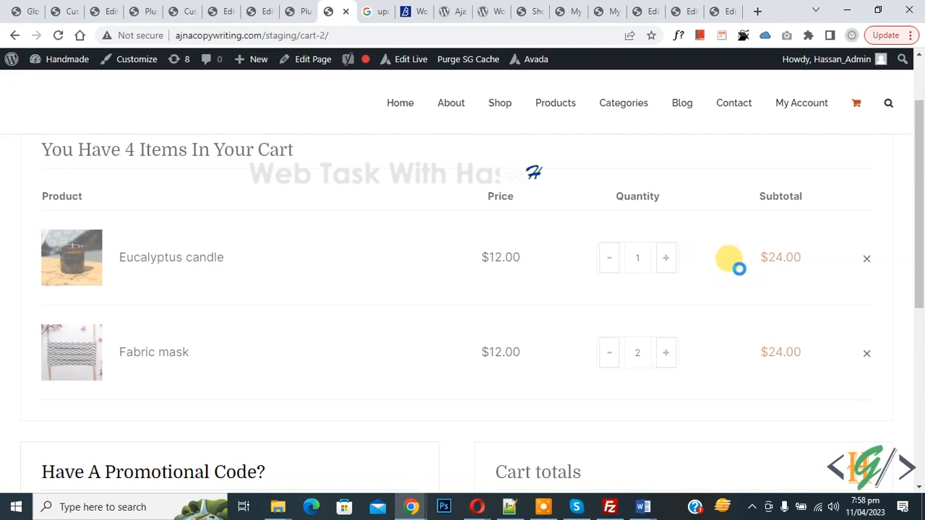
pyautogui.click(608, 257)
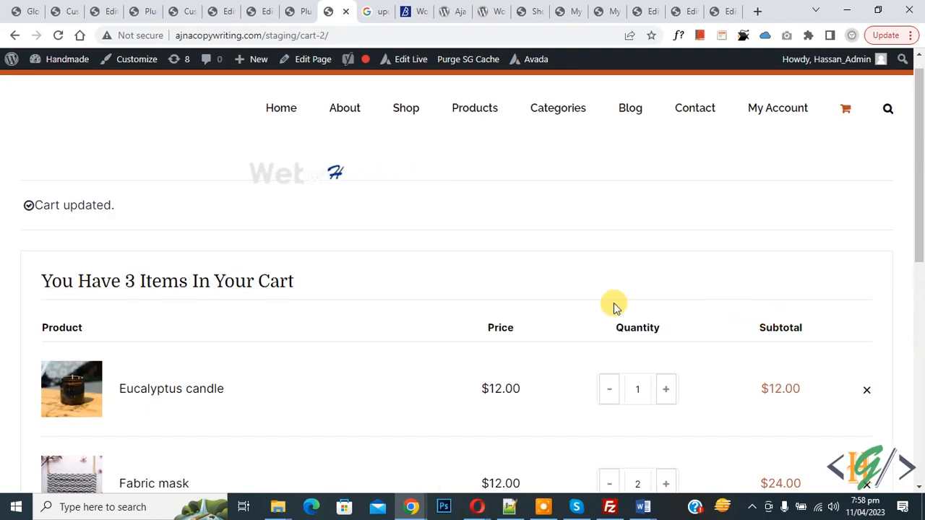
pyautogui.scroll(-3)
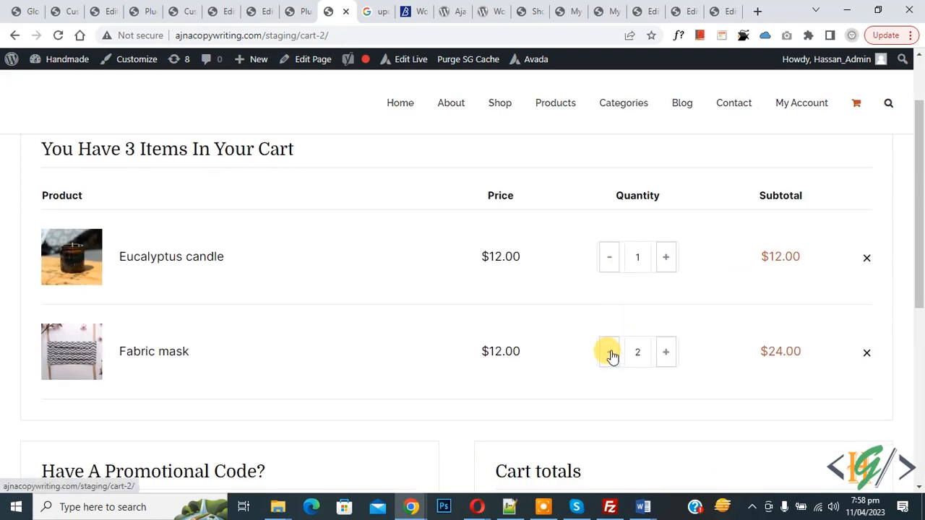
pyautogui.click(610, 353)
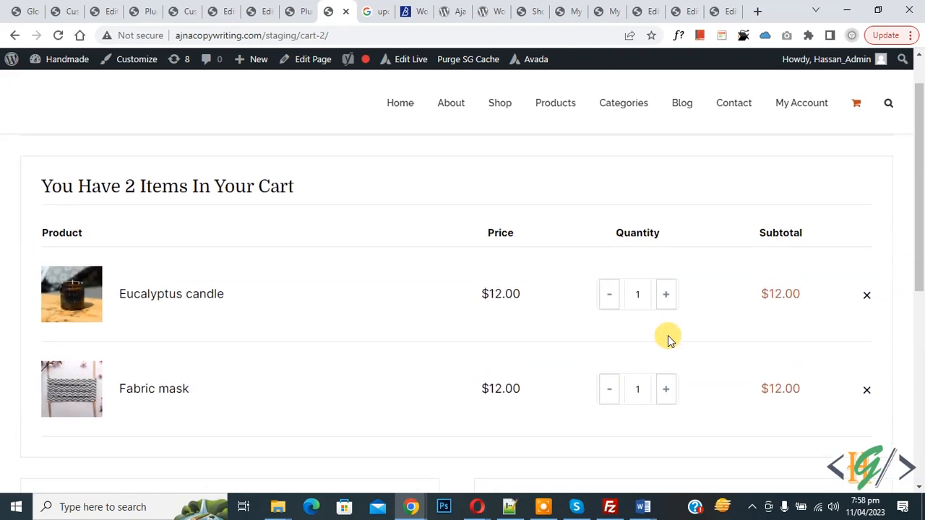
pyautogui.scroll(-3)
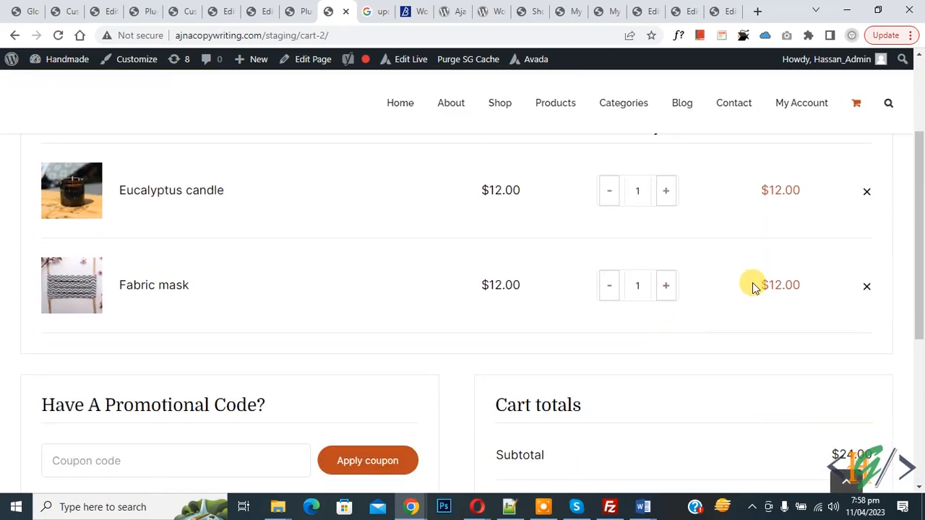
pyautogui.scroll(3)
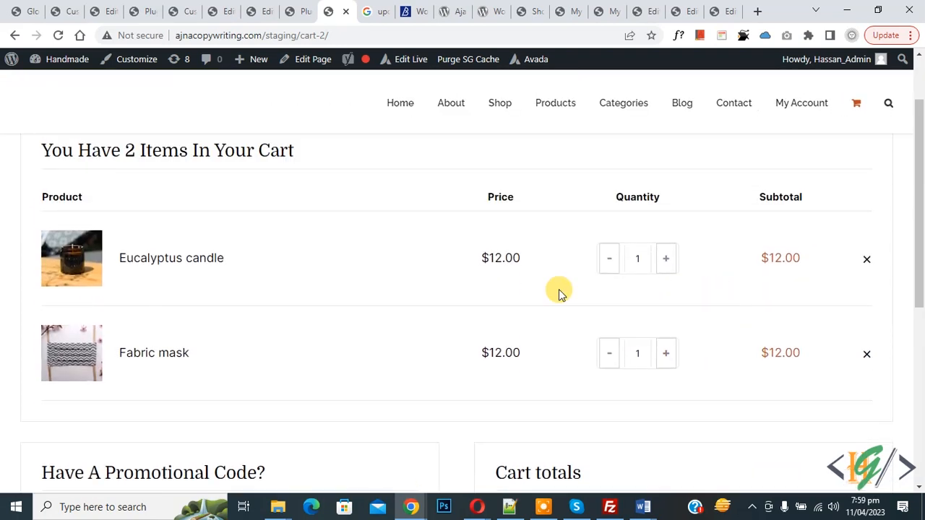
pyautogui.moveTo(586, 291)
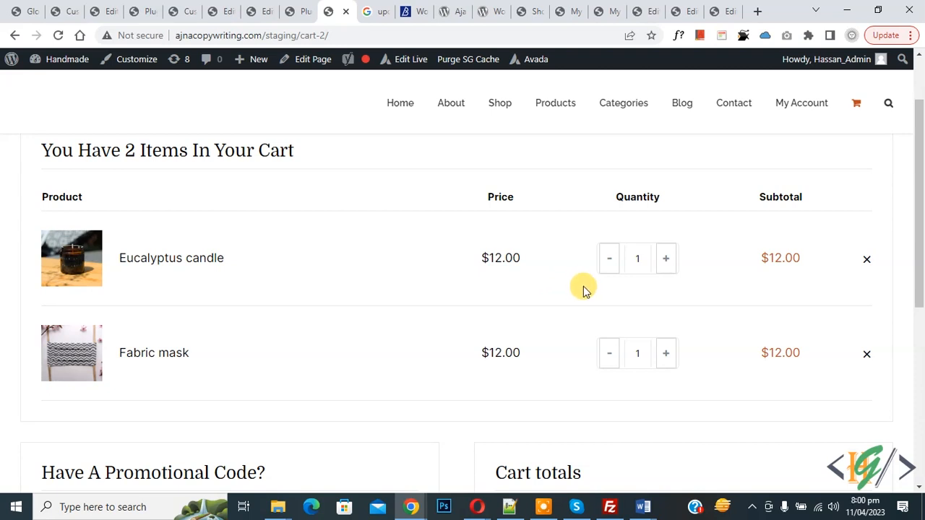
pyautogui.moveTo(581, 295)
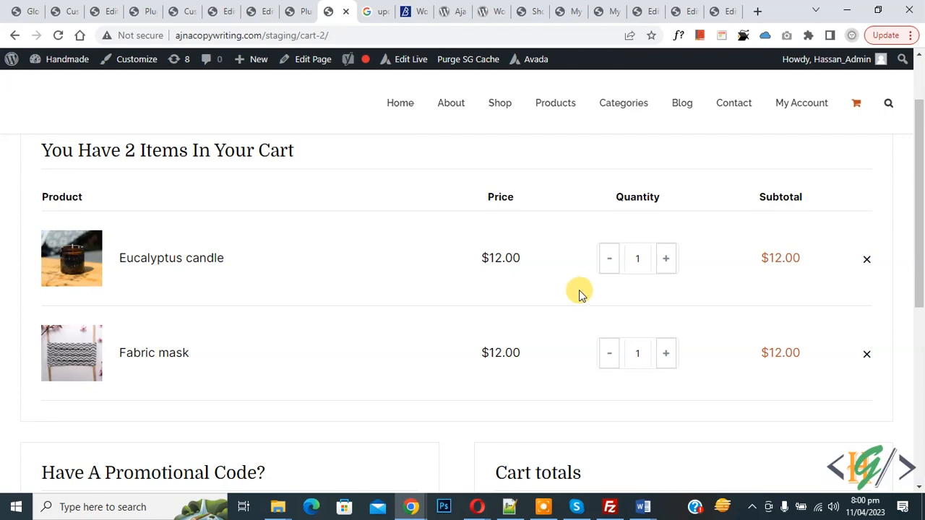